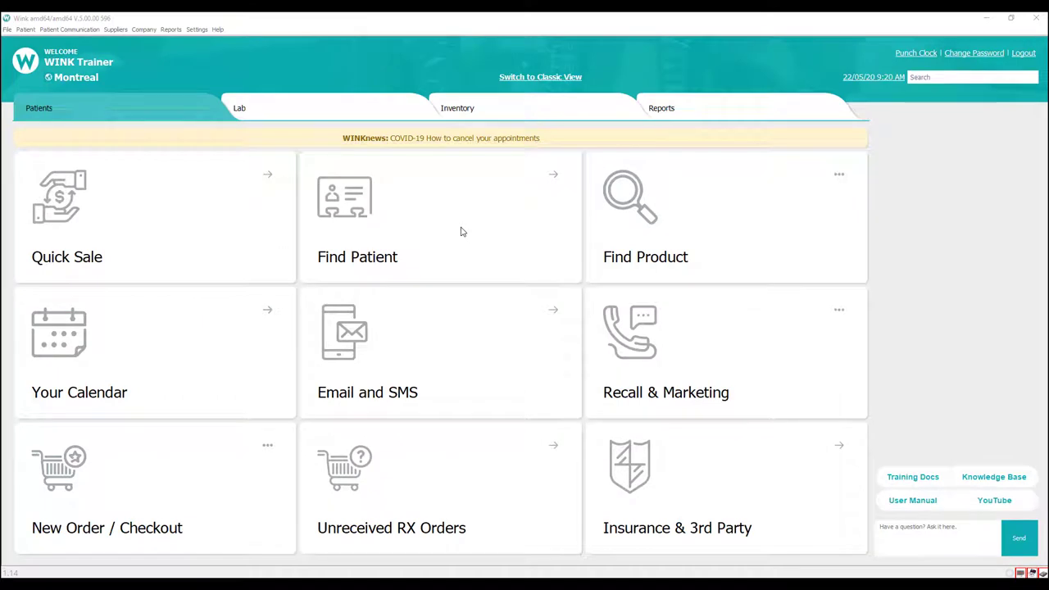
mouse_move(460, 228)
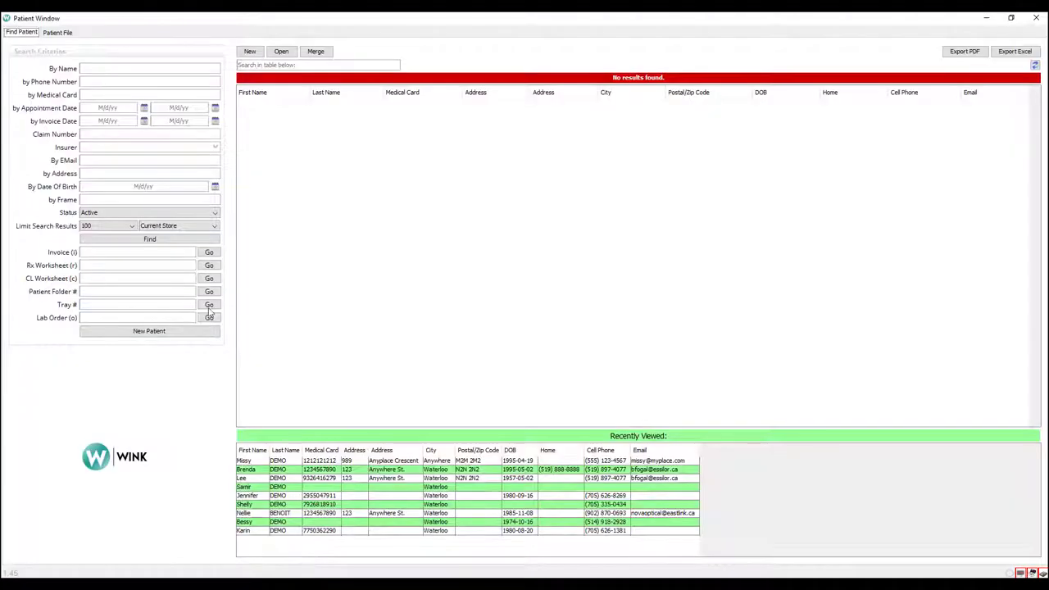
- Search the patient finder for 'missy' to open the demo patient's file
text(missy)
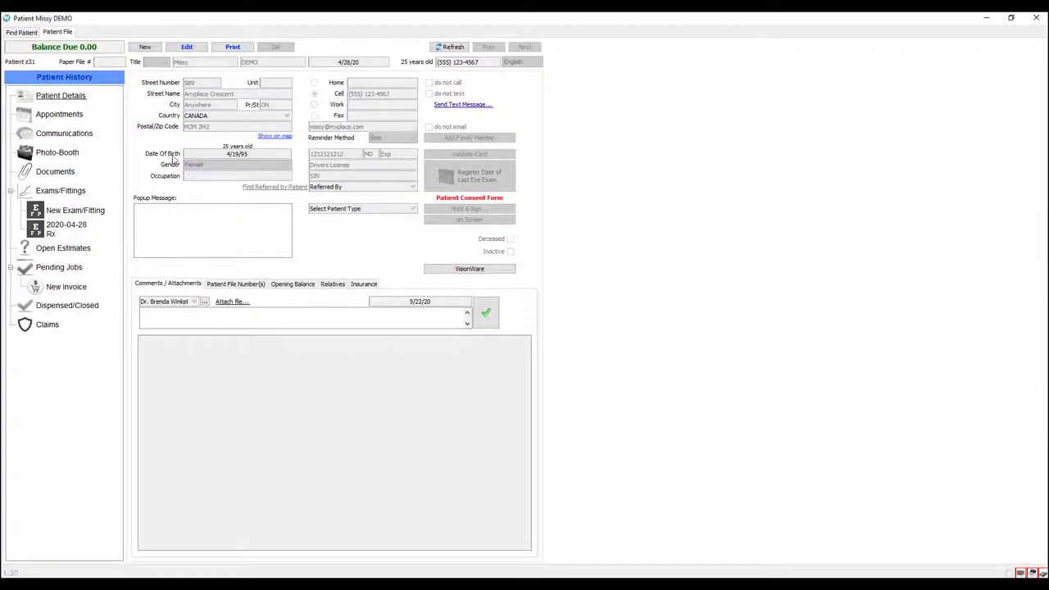
- Create an invoice Rx worksheet: SPH -2.00, CYL -1.00, axis 90, add +2.00, copied to left eye
click(67, 286)
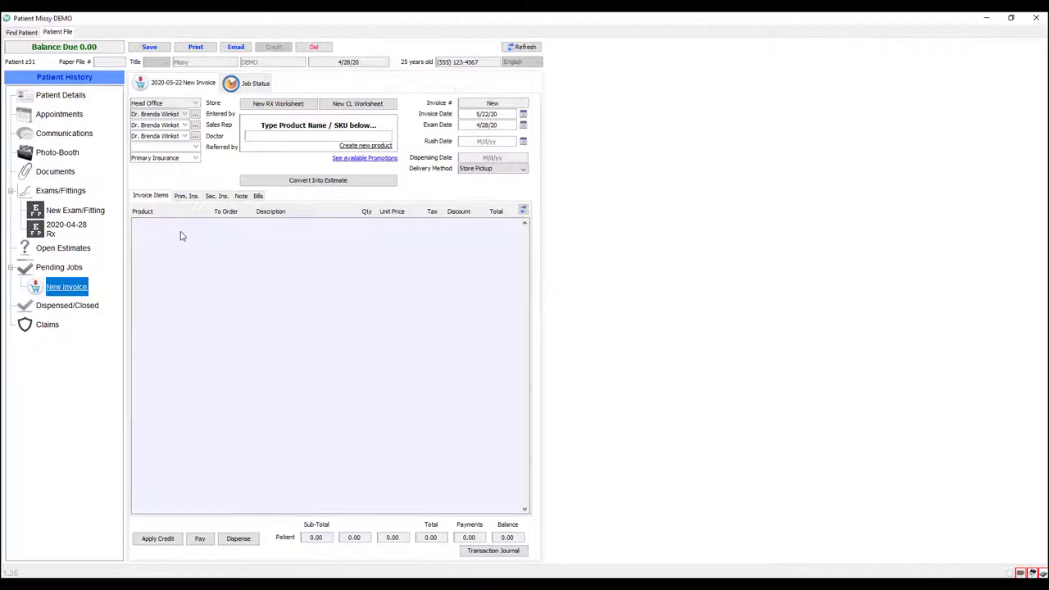
click(278, 104)
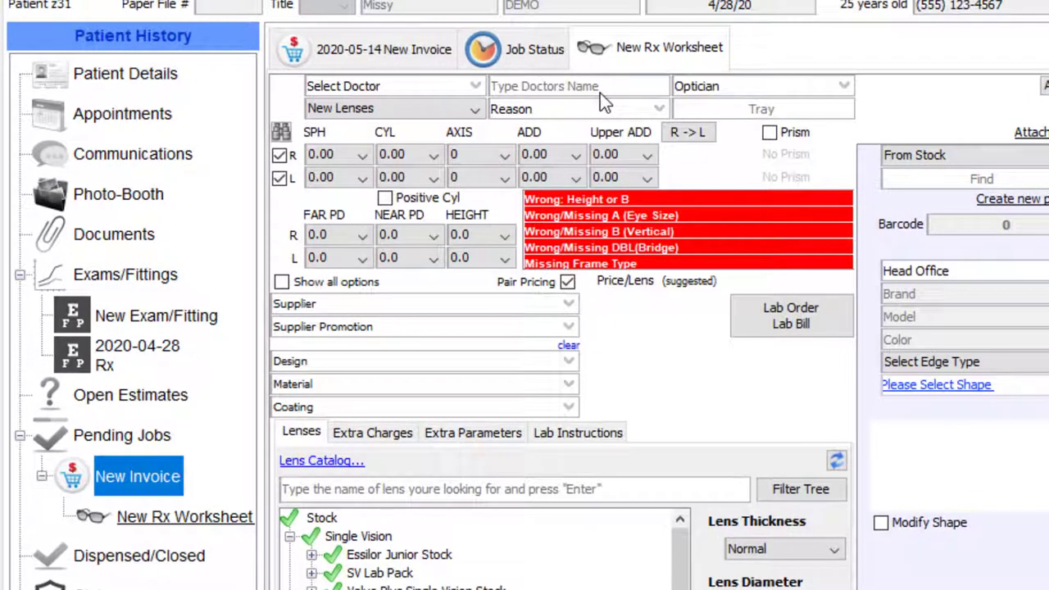
click(331, 154)
text(-2)
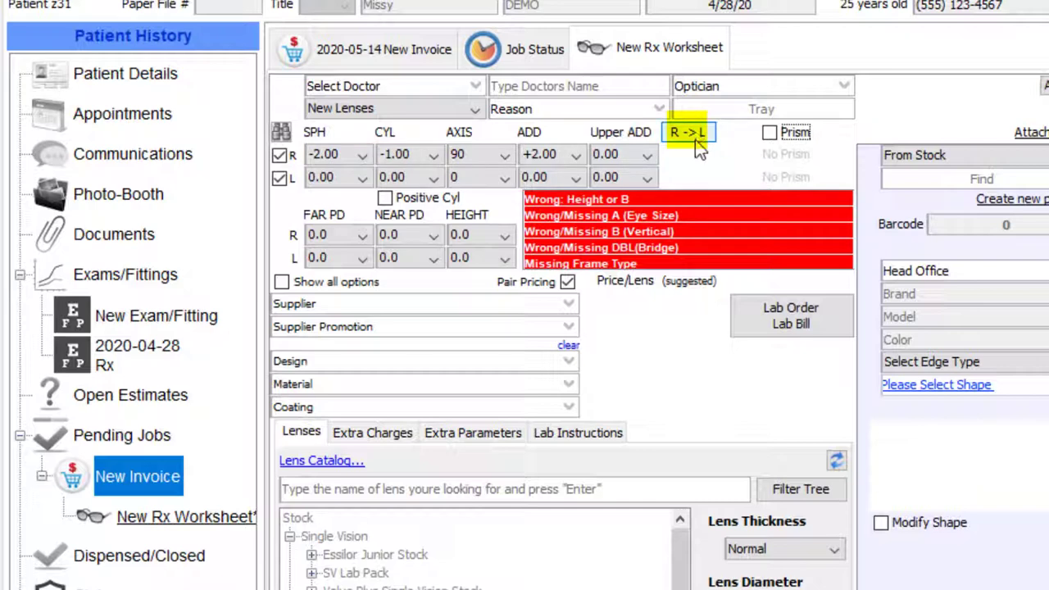
click(688, 132)
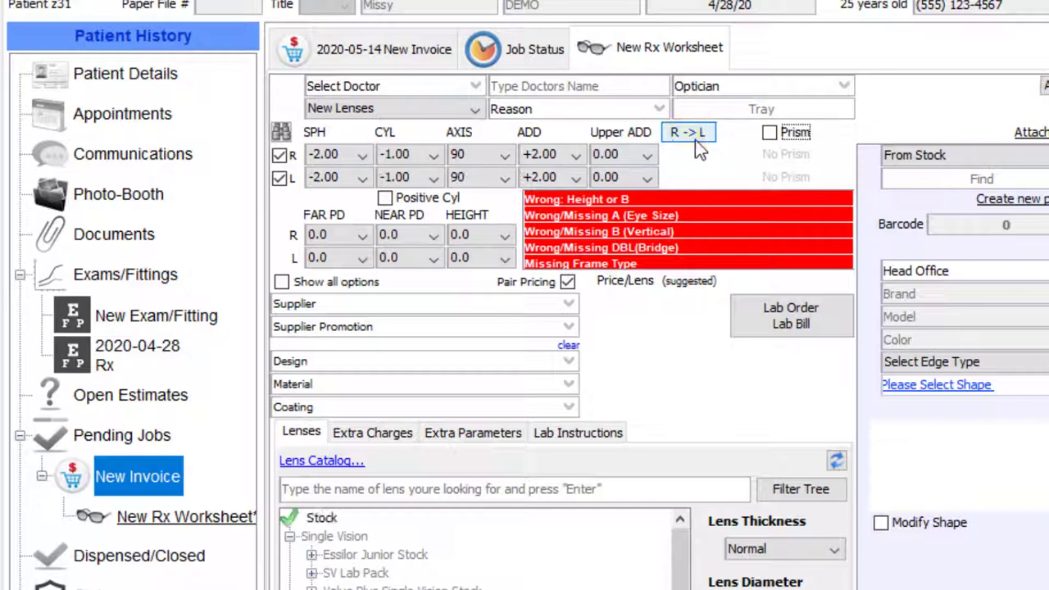
- Begin entering far PD and height measurements for both eyes
click(688, 132)
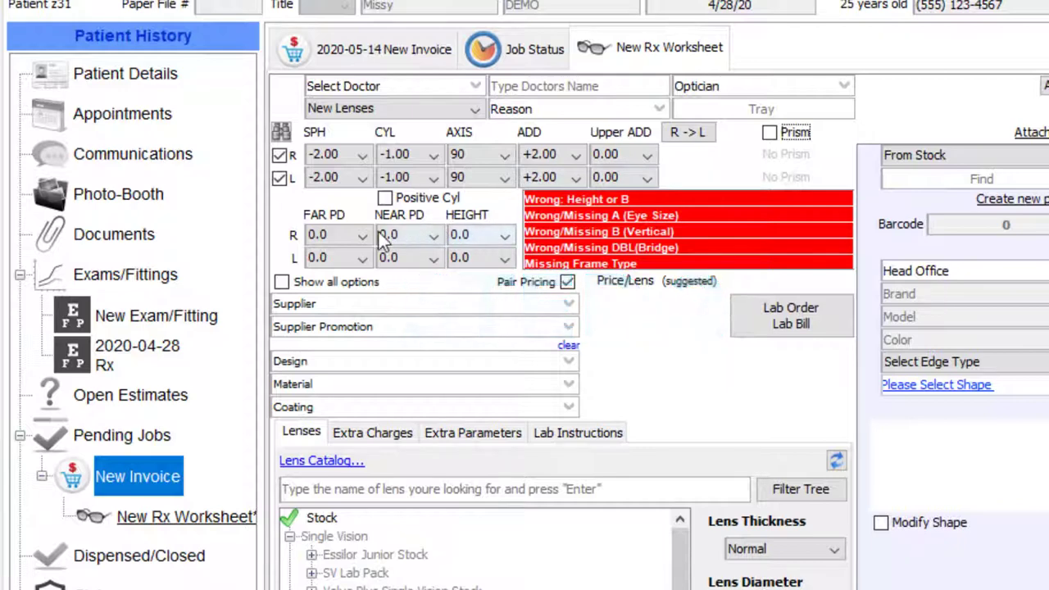
mouse_move(348, 244)
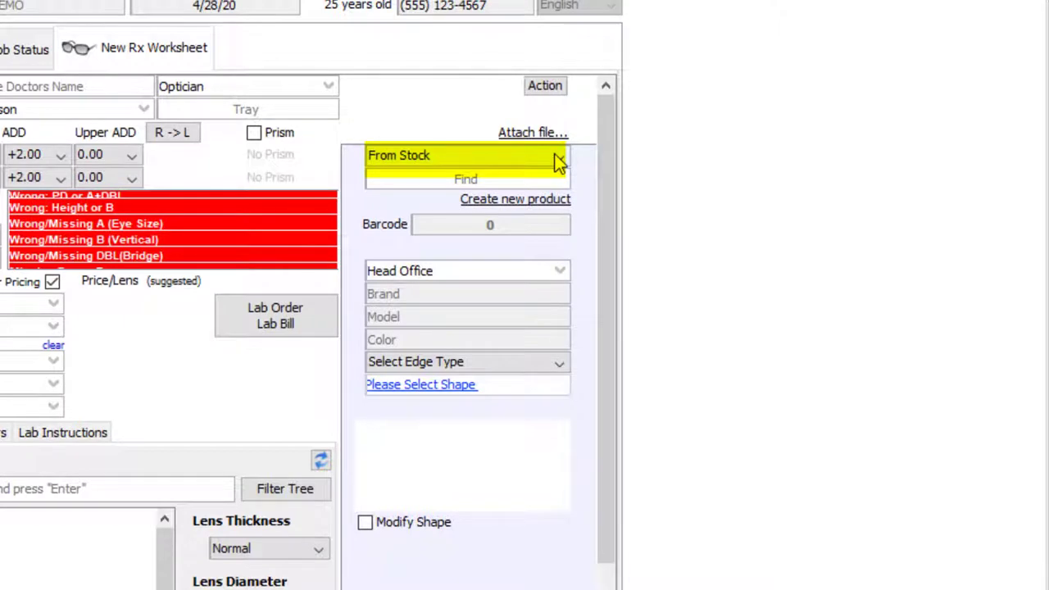
- Add a to-order Ray-Ban 123 003 Blk plastic frame priced 278.25
click(464, 155)
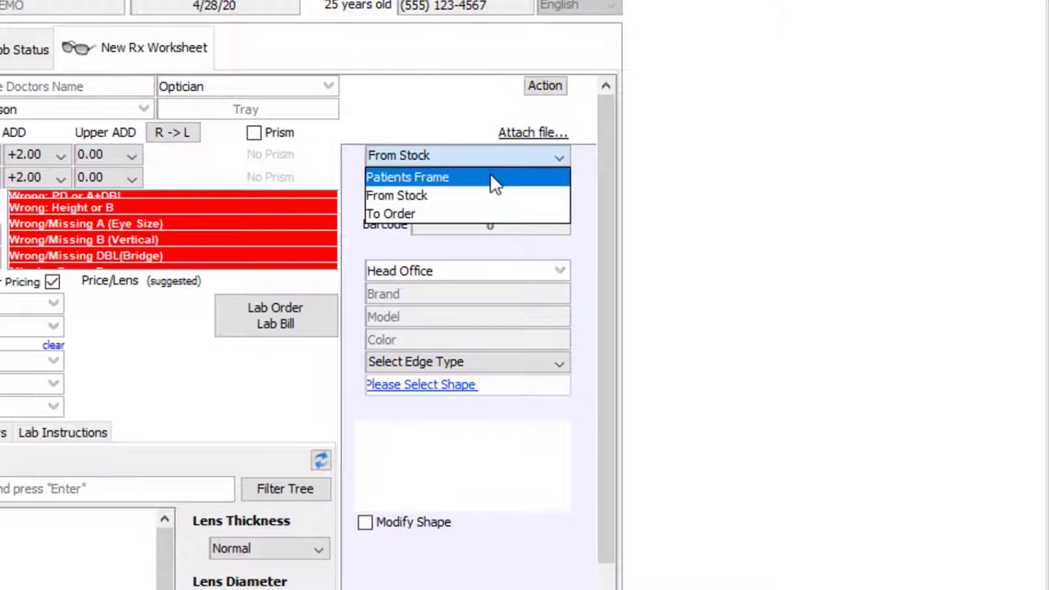
mouse_move(467, 195)
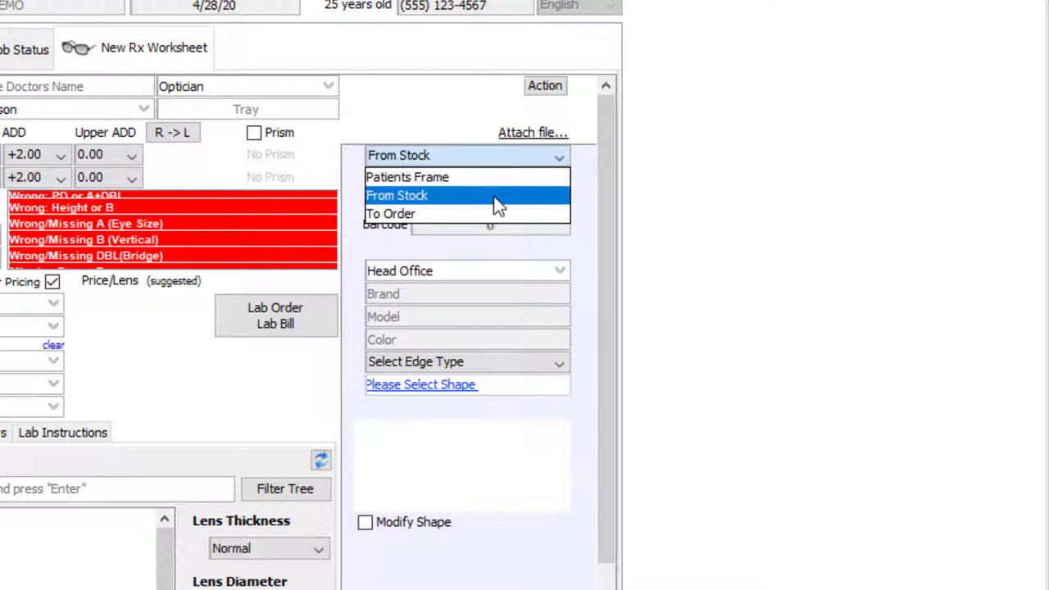
click(397, 195)
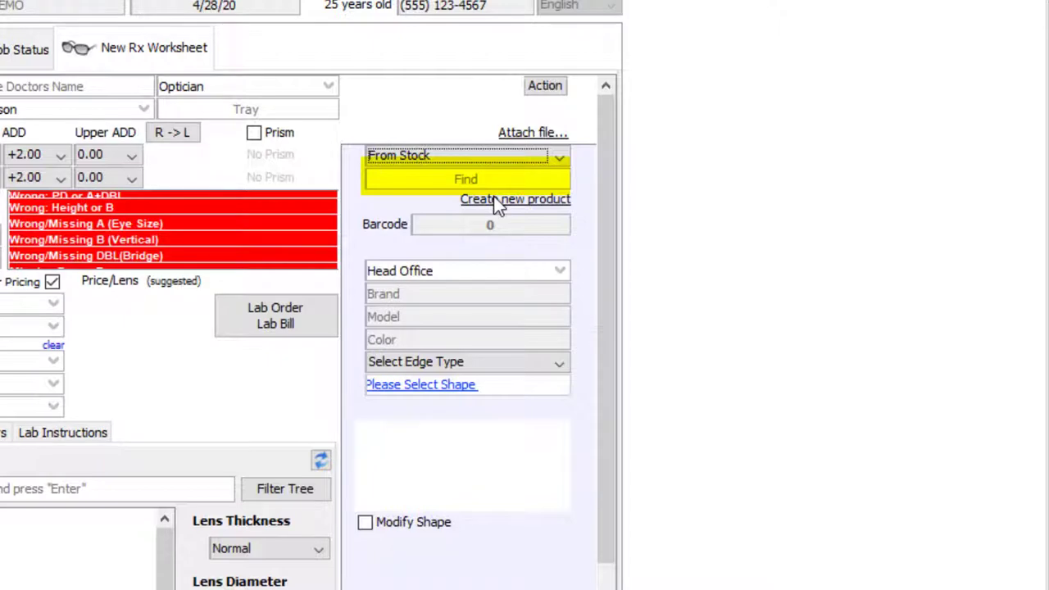
click(466, 178)
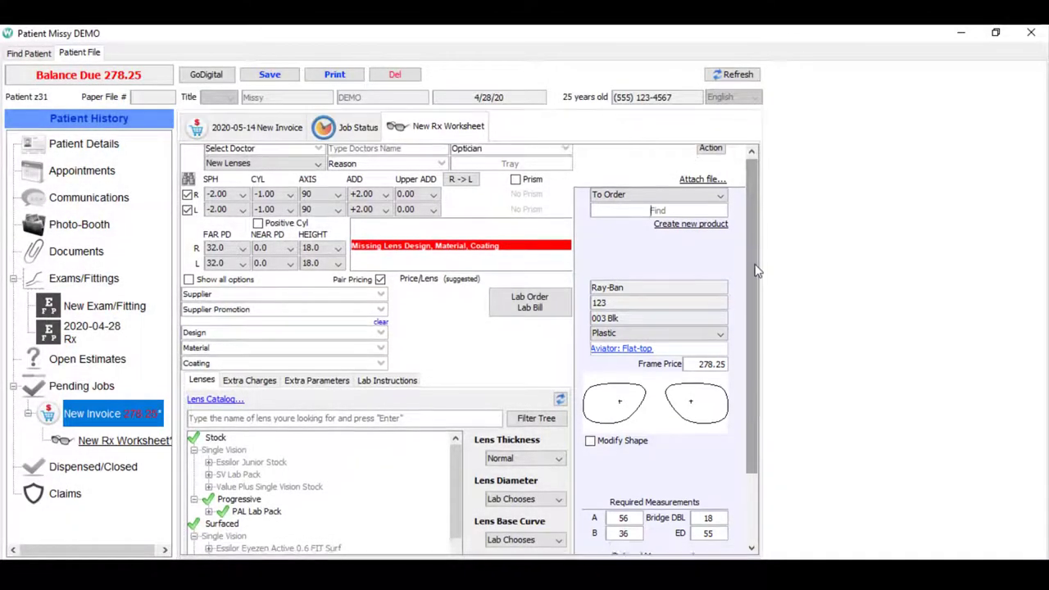
- Select the Orma lens under Varilux Comfort DS Surf in the Lenses tree
scroll(down, 3)
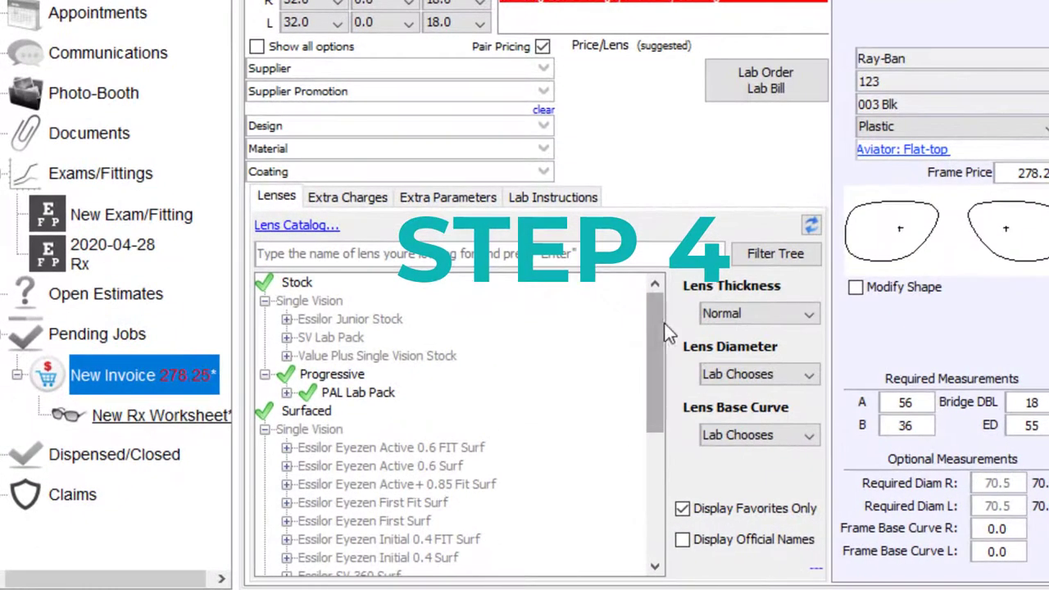
scroll(down, 3)
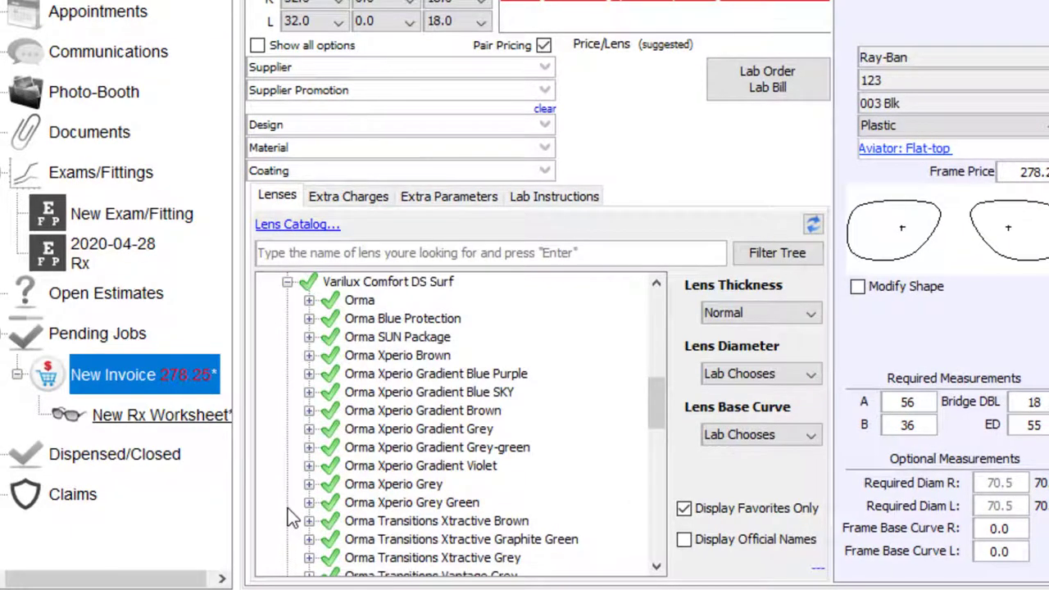
click(309, 318)
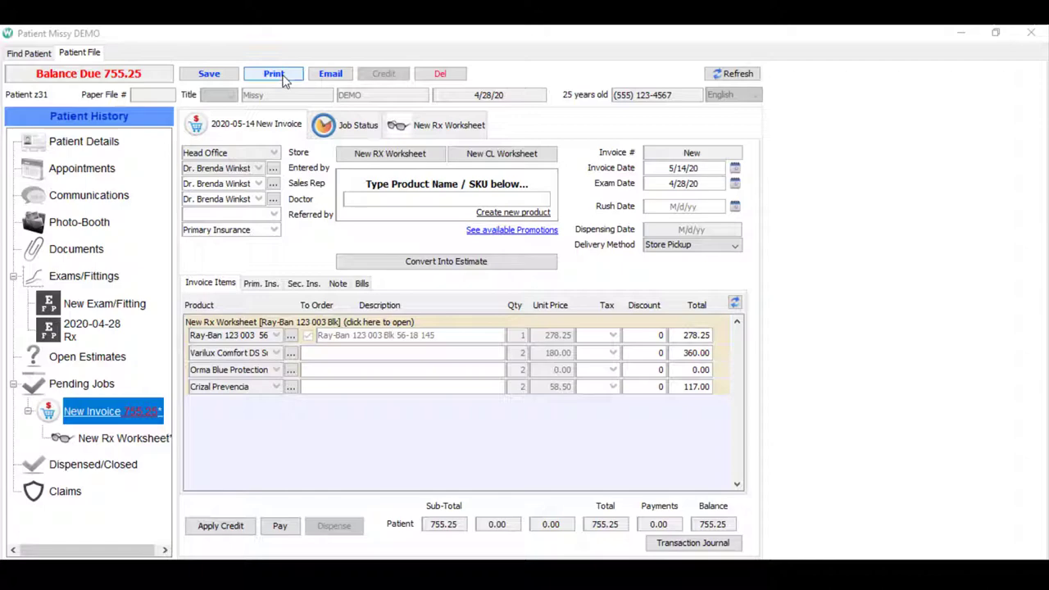
- Print the 755.25 invoice together with the lab worksheet
click(273, 73)
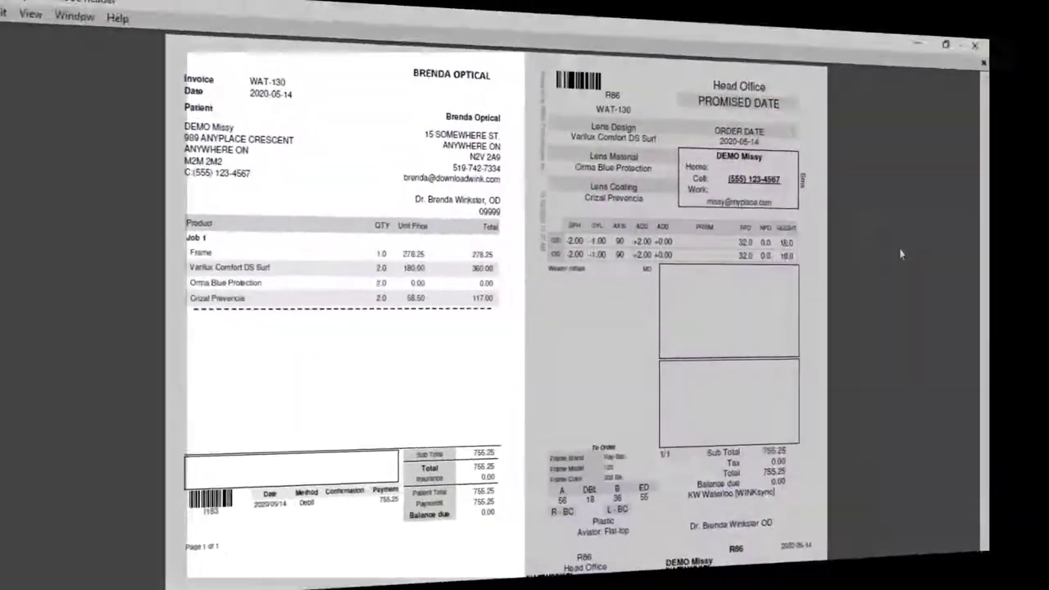